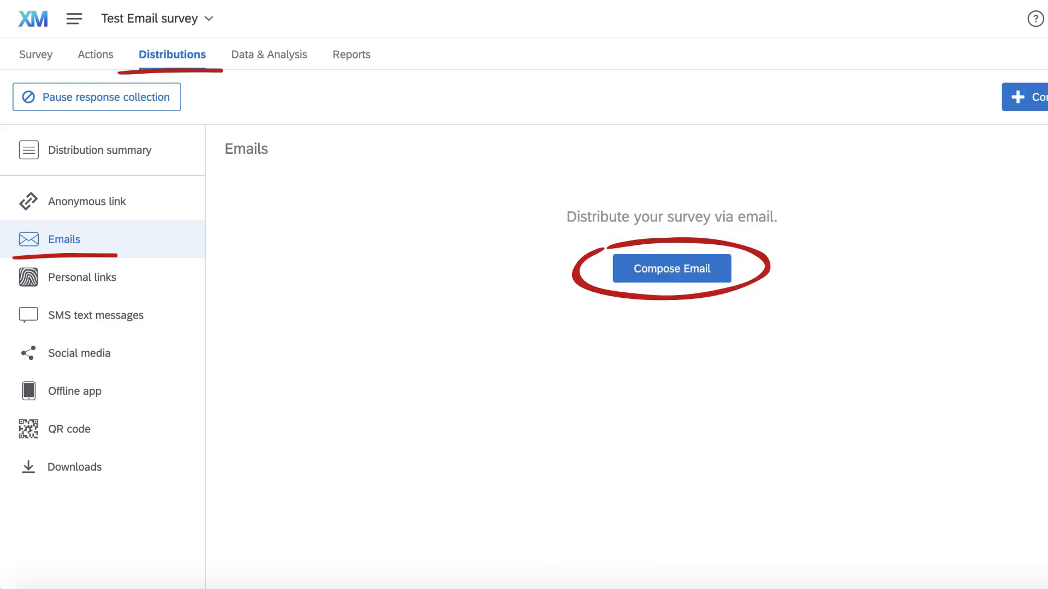
Compose a new invitation email for the Test Email survey's contact list.
click(671, 268)
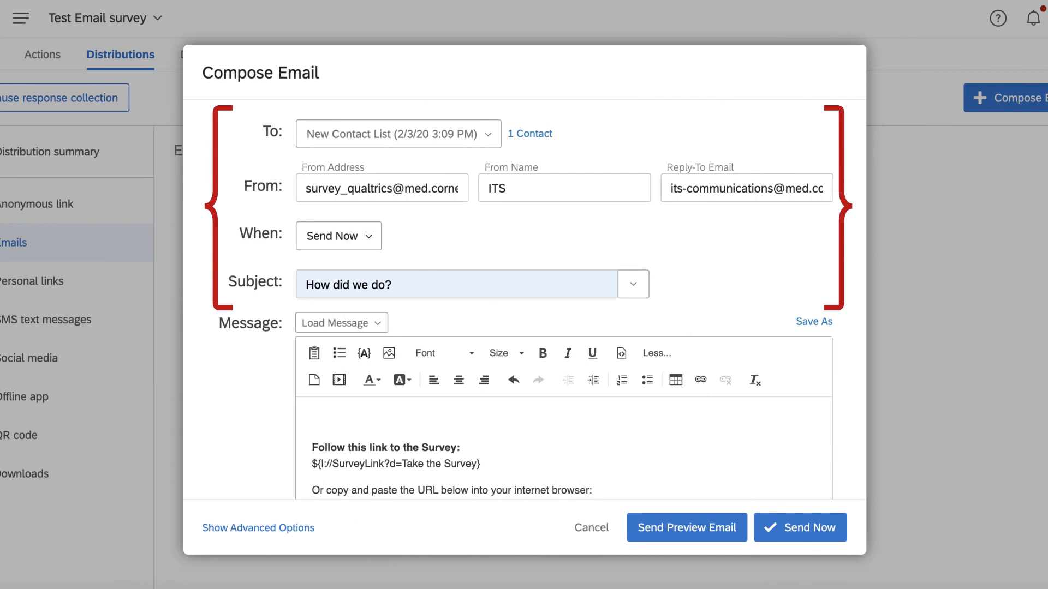
scroll(down, 3)
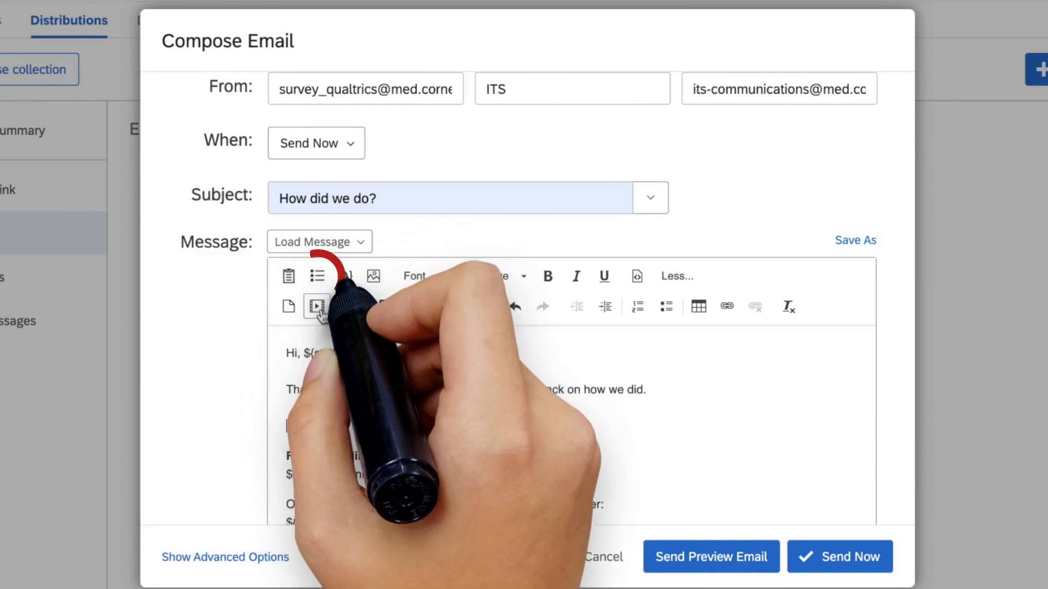
Insert question QID1 inline into the email body below the greeting.
click(318, 275)
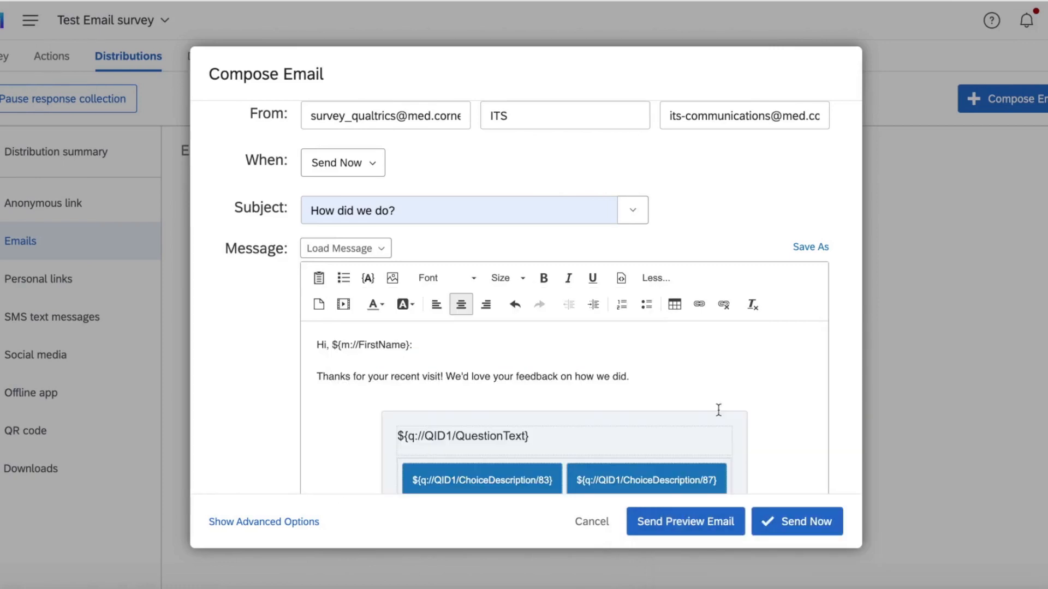
Send the invitation now, then answer Good in the received email to launch the survey.
scroll(down, 3)
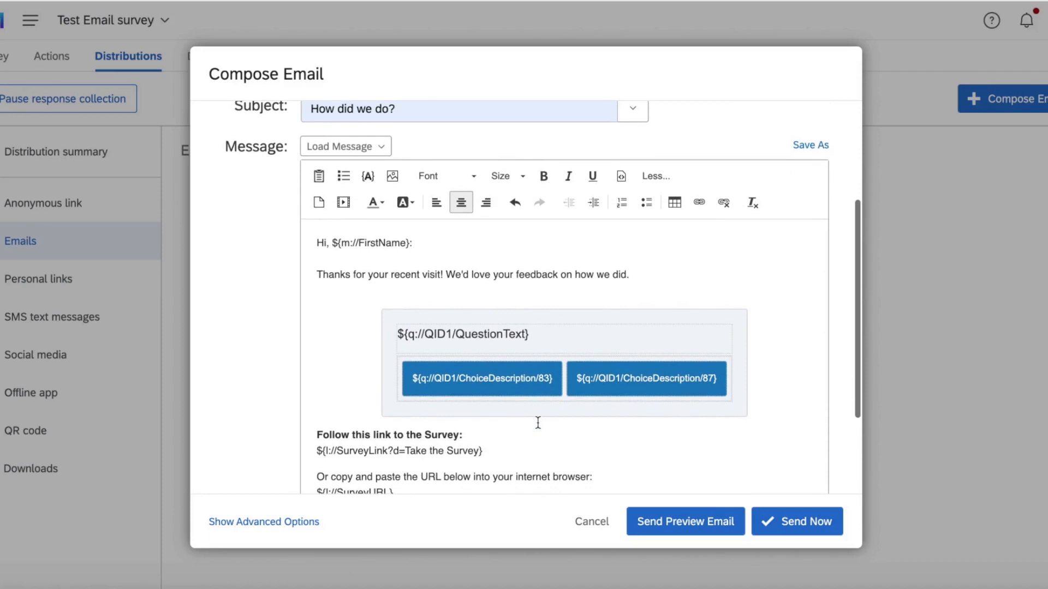
scroll(down, 3)
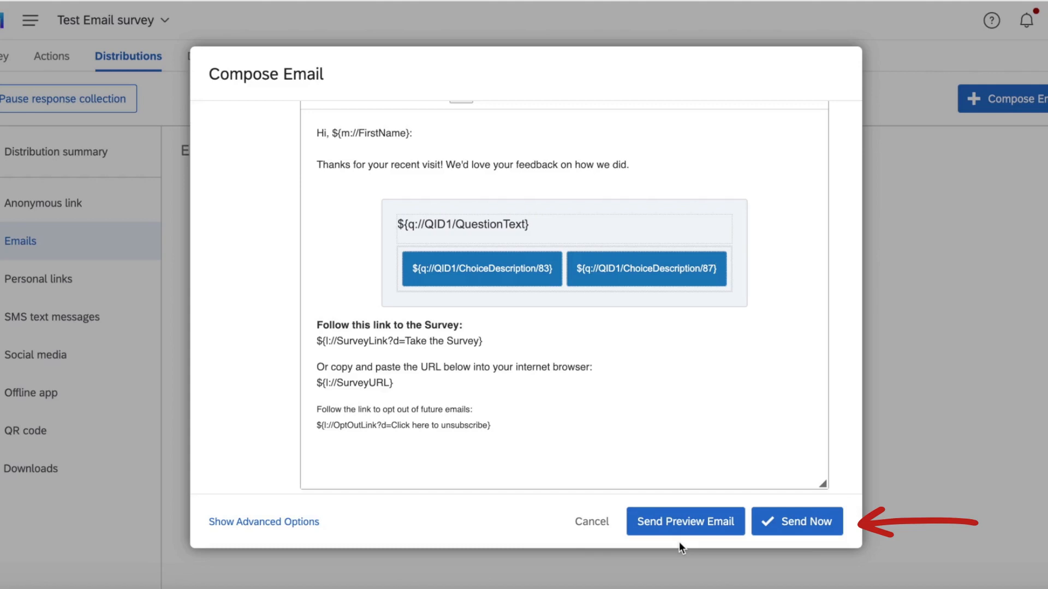
click(797, 521)
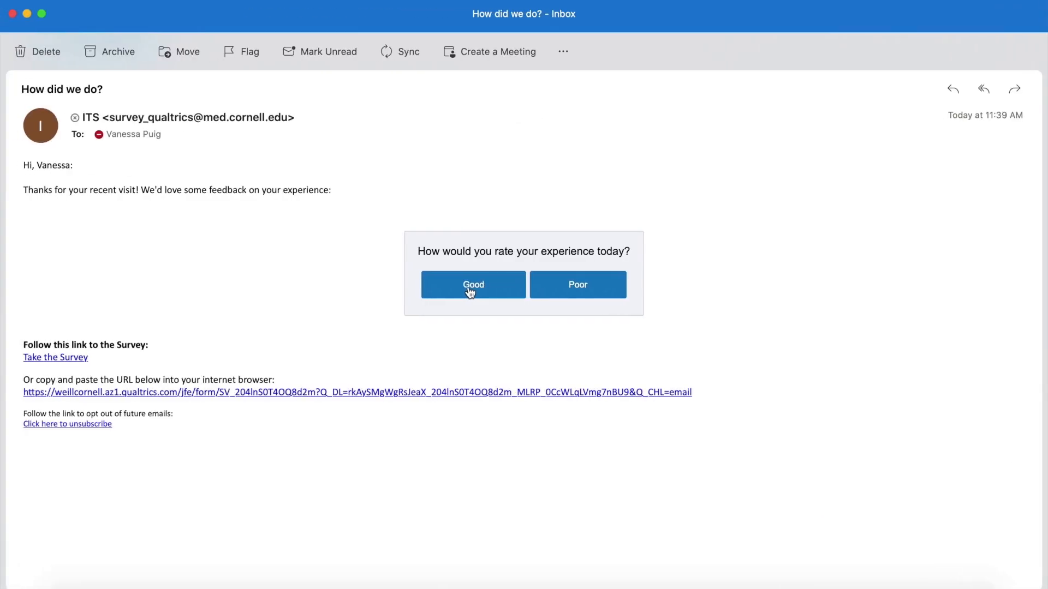
click(473, 284)
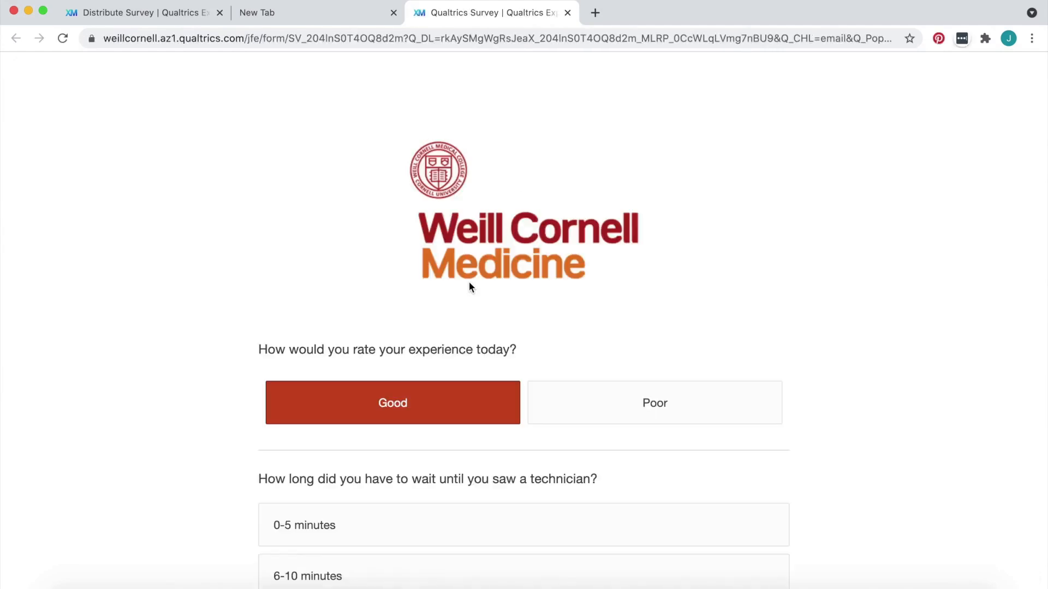